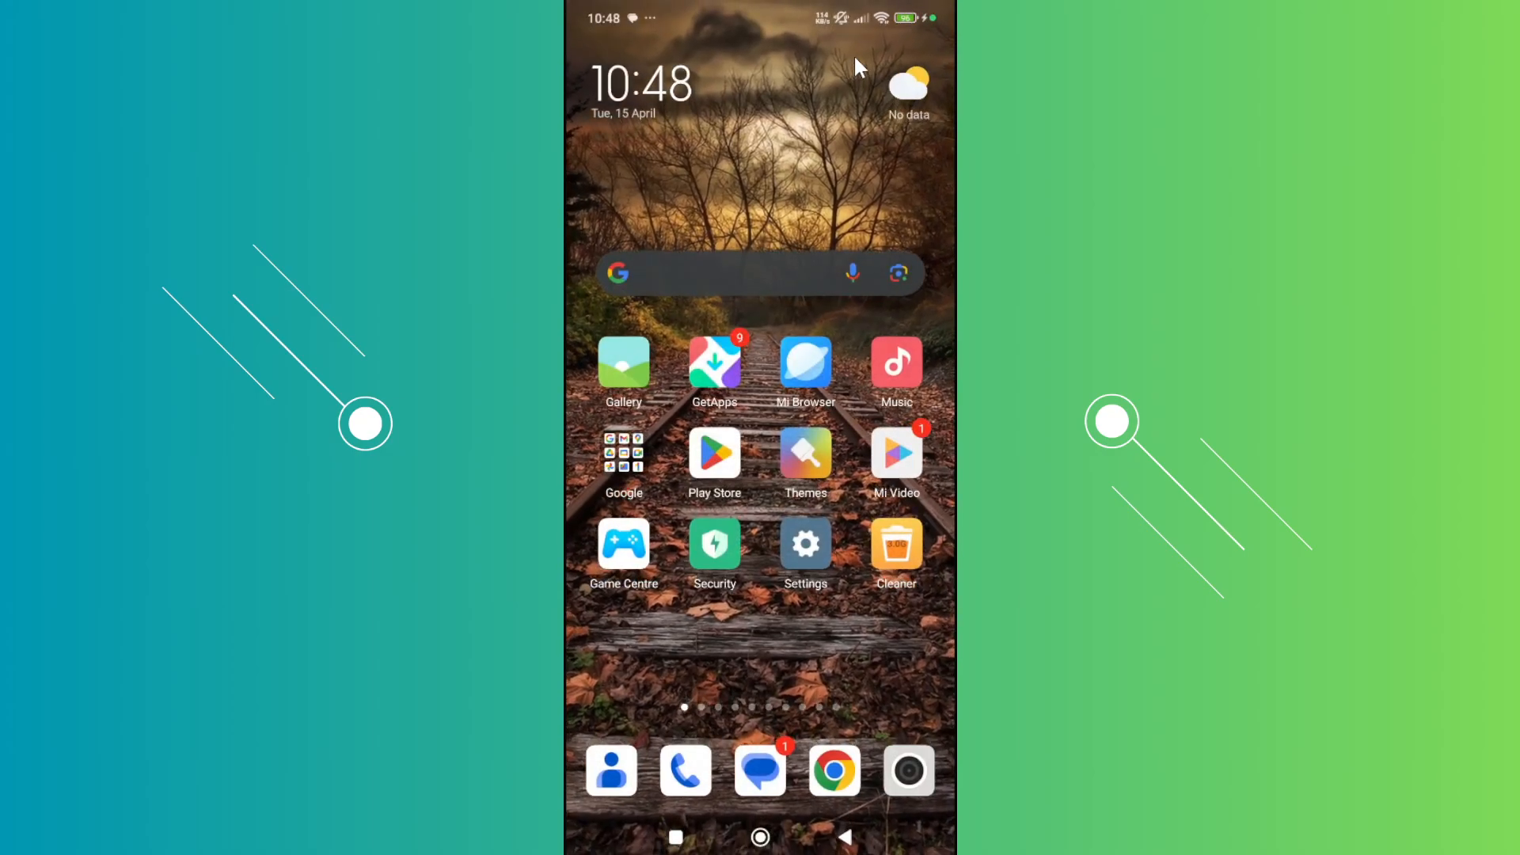
Step: Swipe the home screen to reach Settings and open Instagram's App info (version 376.0.0.29.68)
scroll(left, 3)
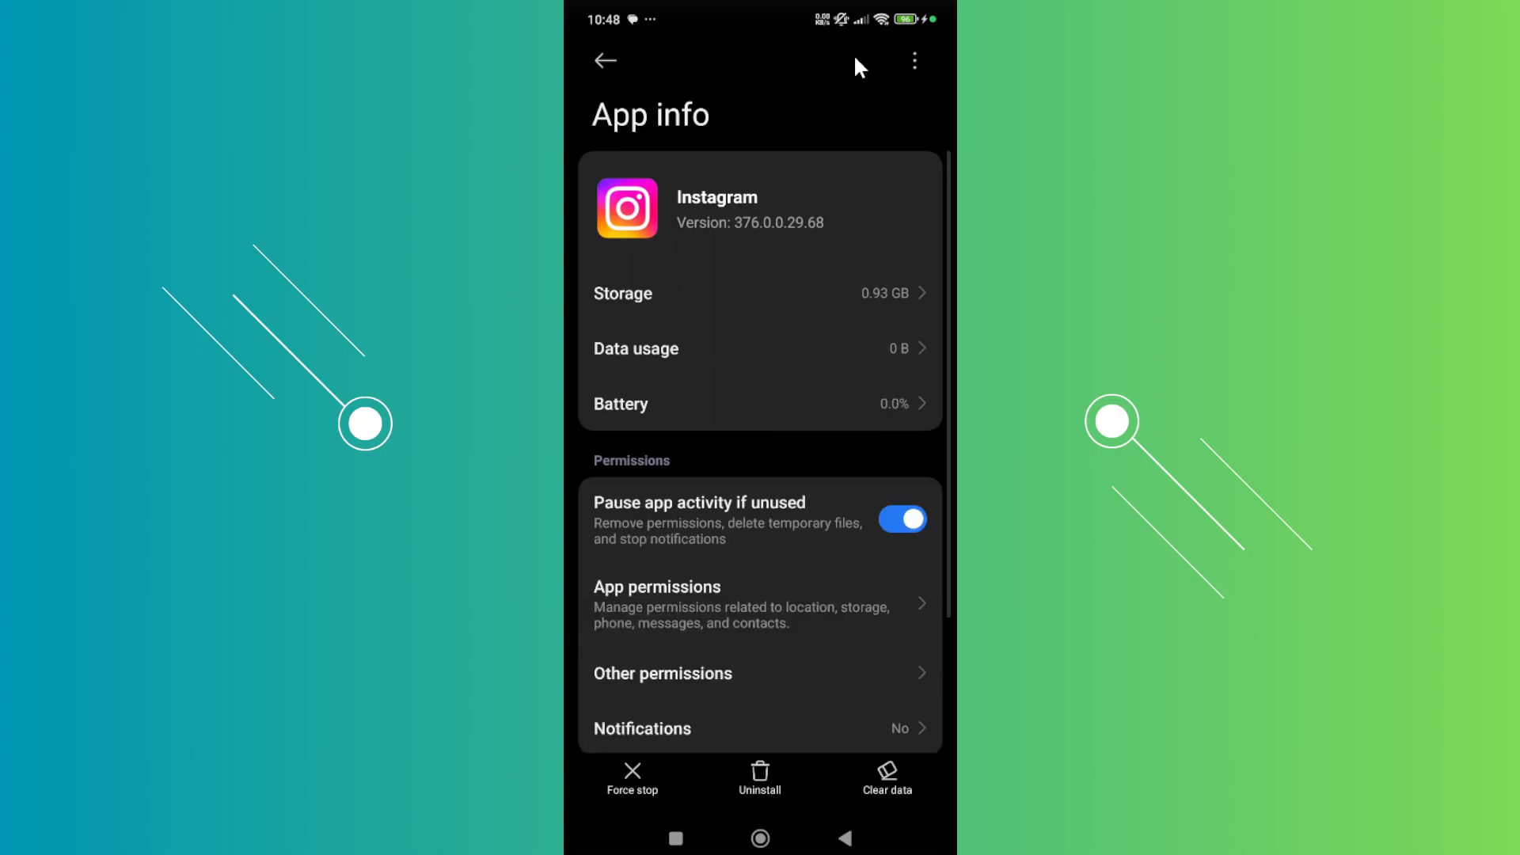
Step: Clear only Instagram's cache, reducing its storage from 0.93 GB to 761 MB
click(886, 776)
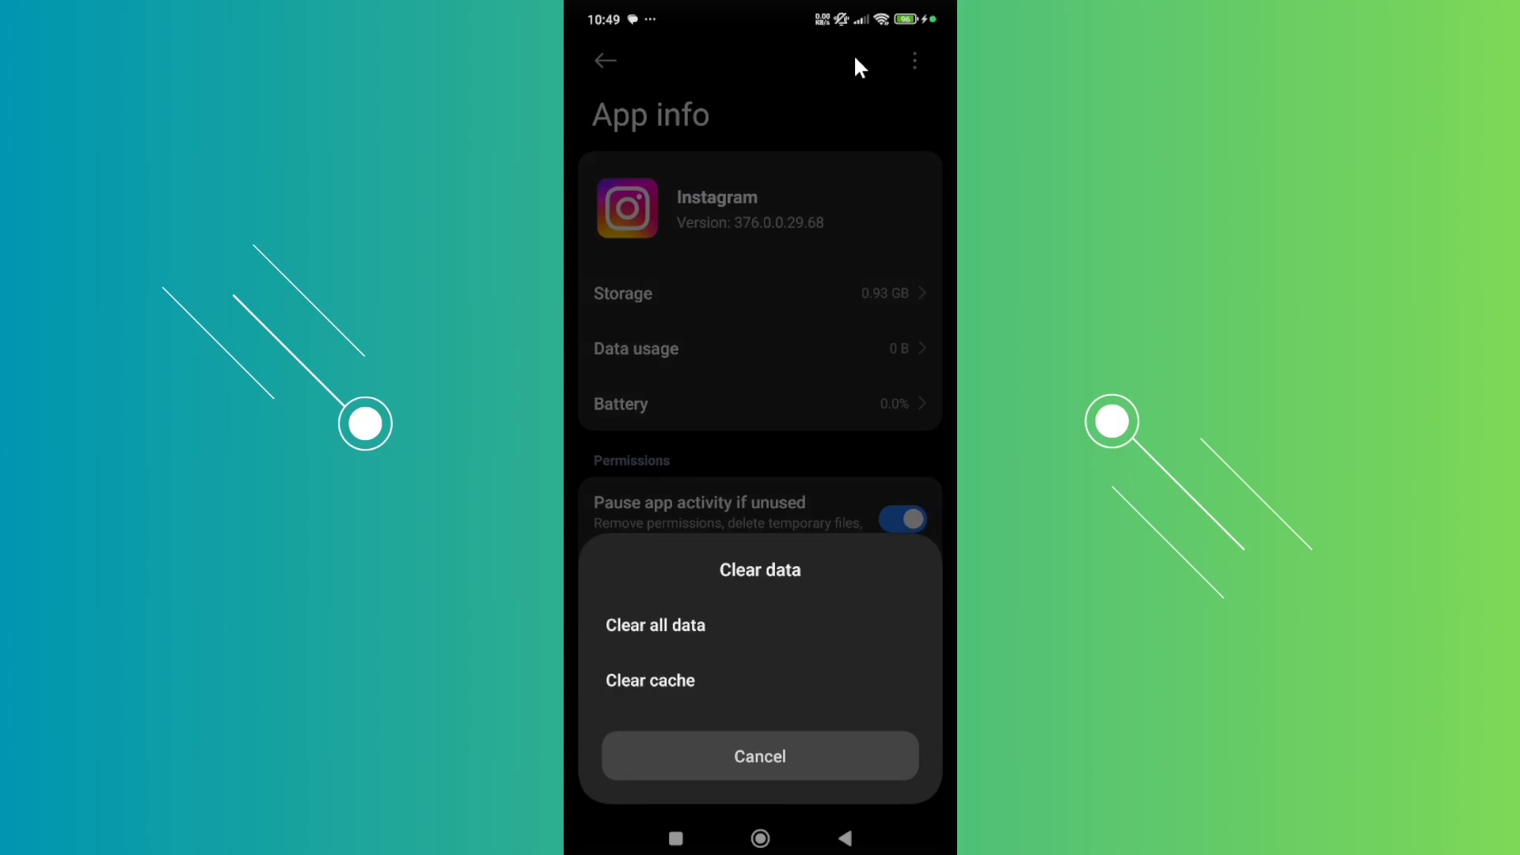
click(760, 756)
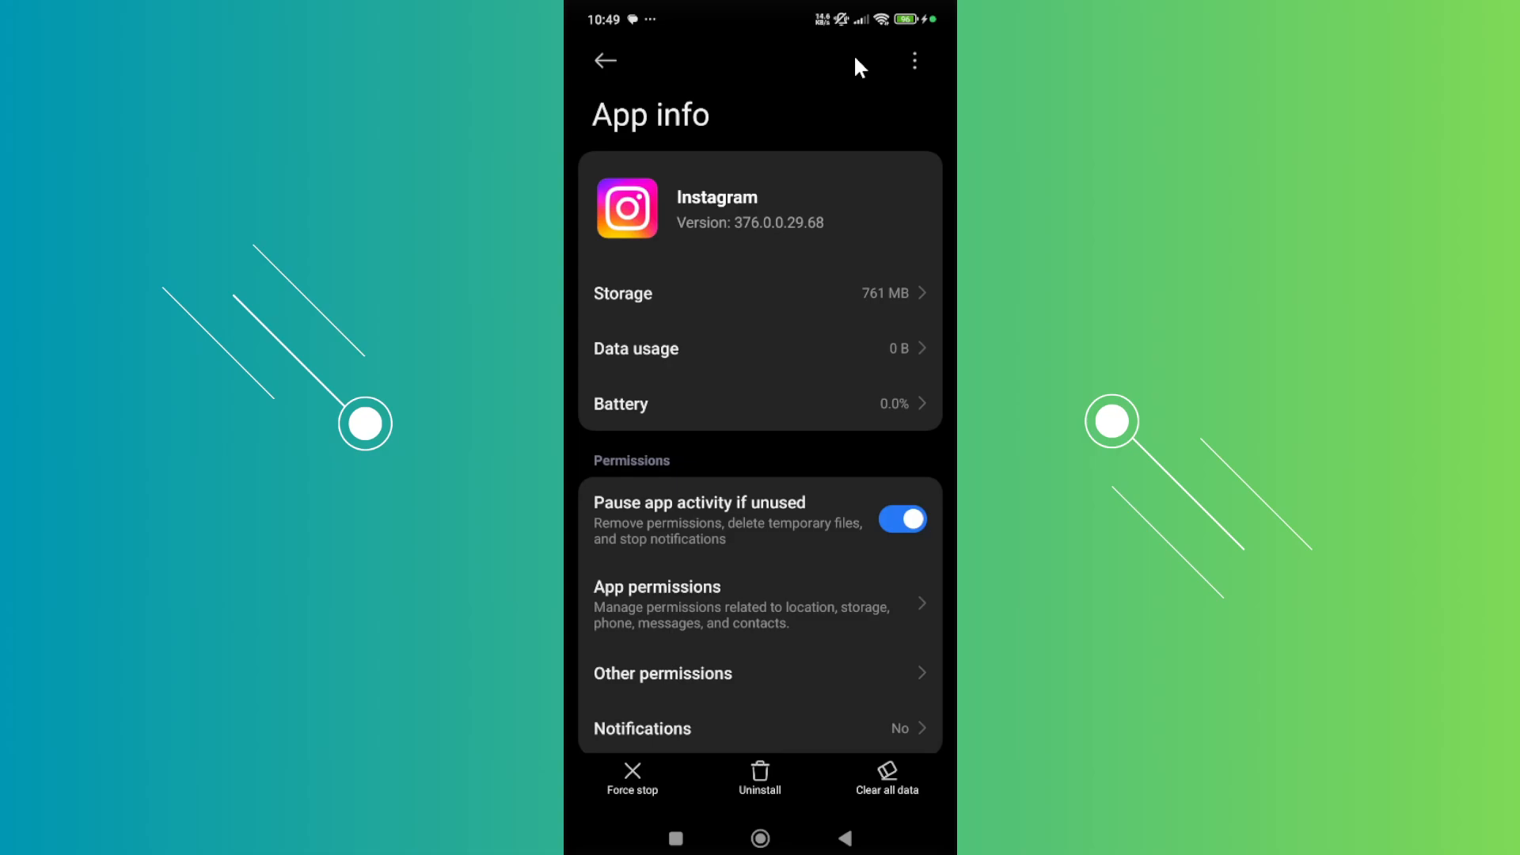
Step: Force stop Instagram and return to the home screen showing its icon
click(631, 778)
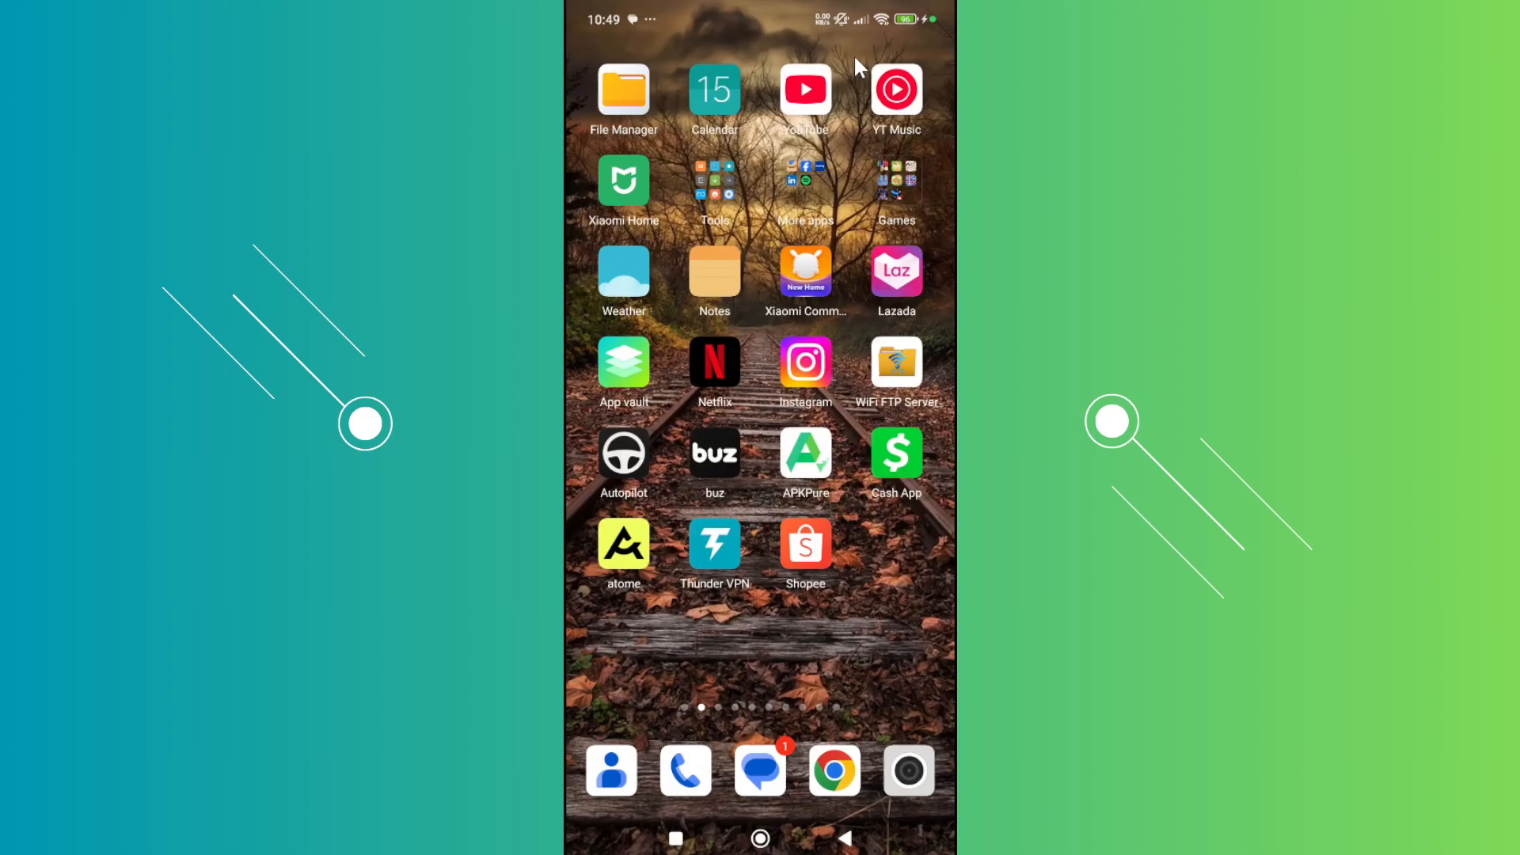
Step: Confirm Instagram's Play Store page shows only Open and Uninstall, then go home
scroll(left, 3)
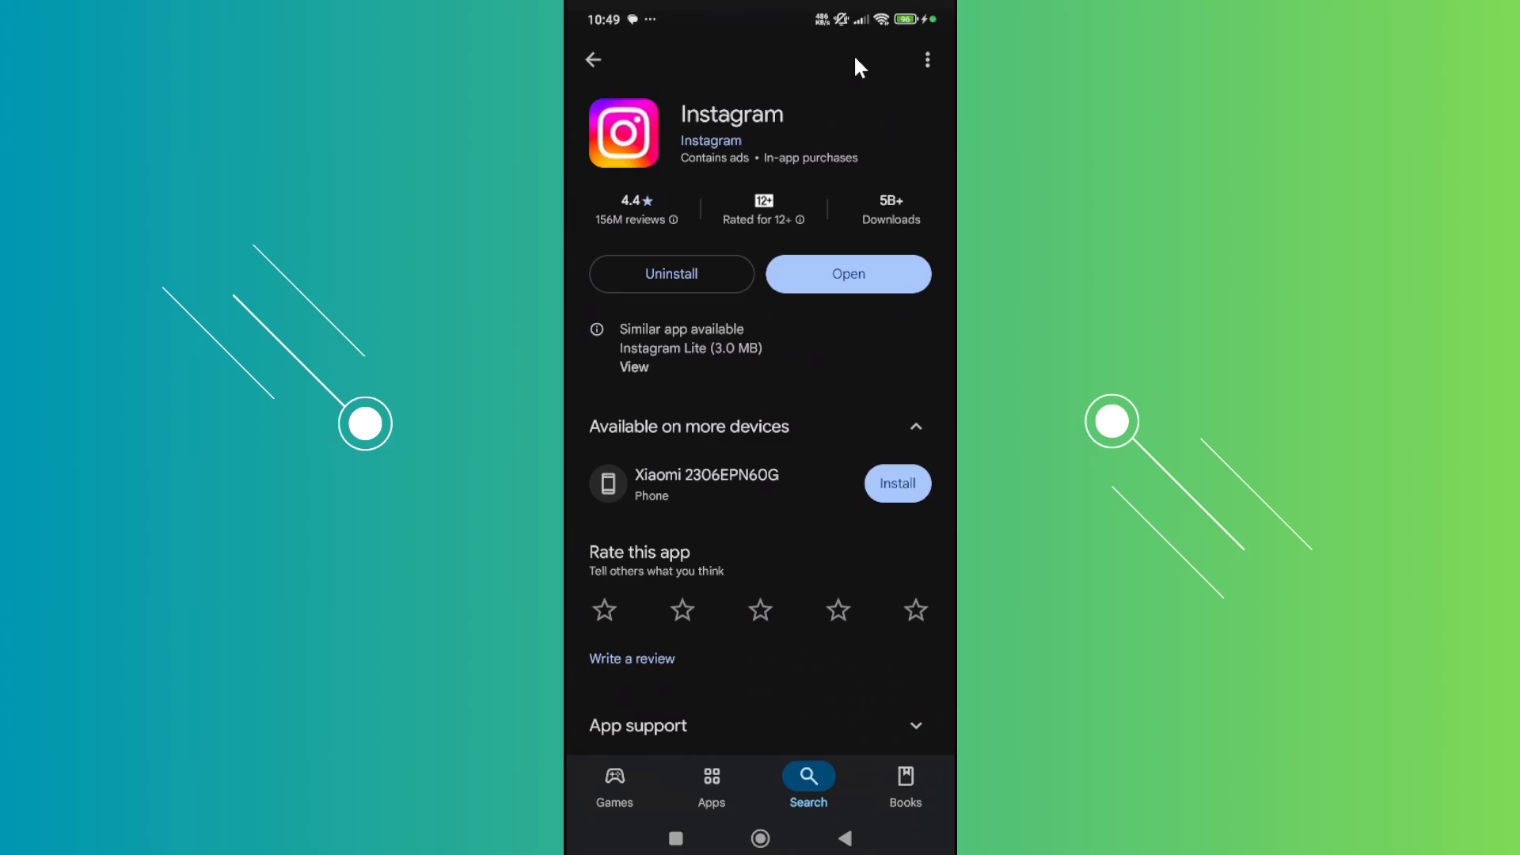
click(760, 838)
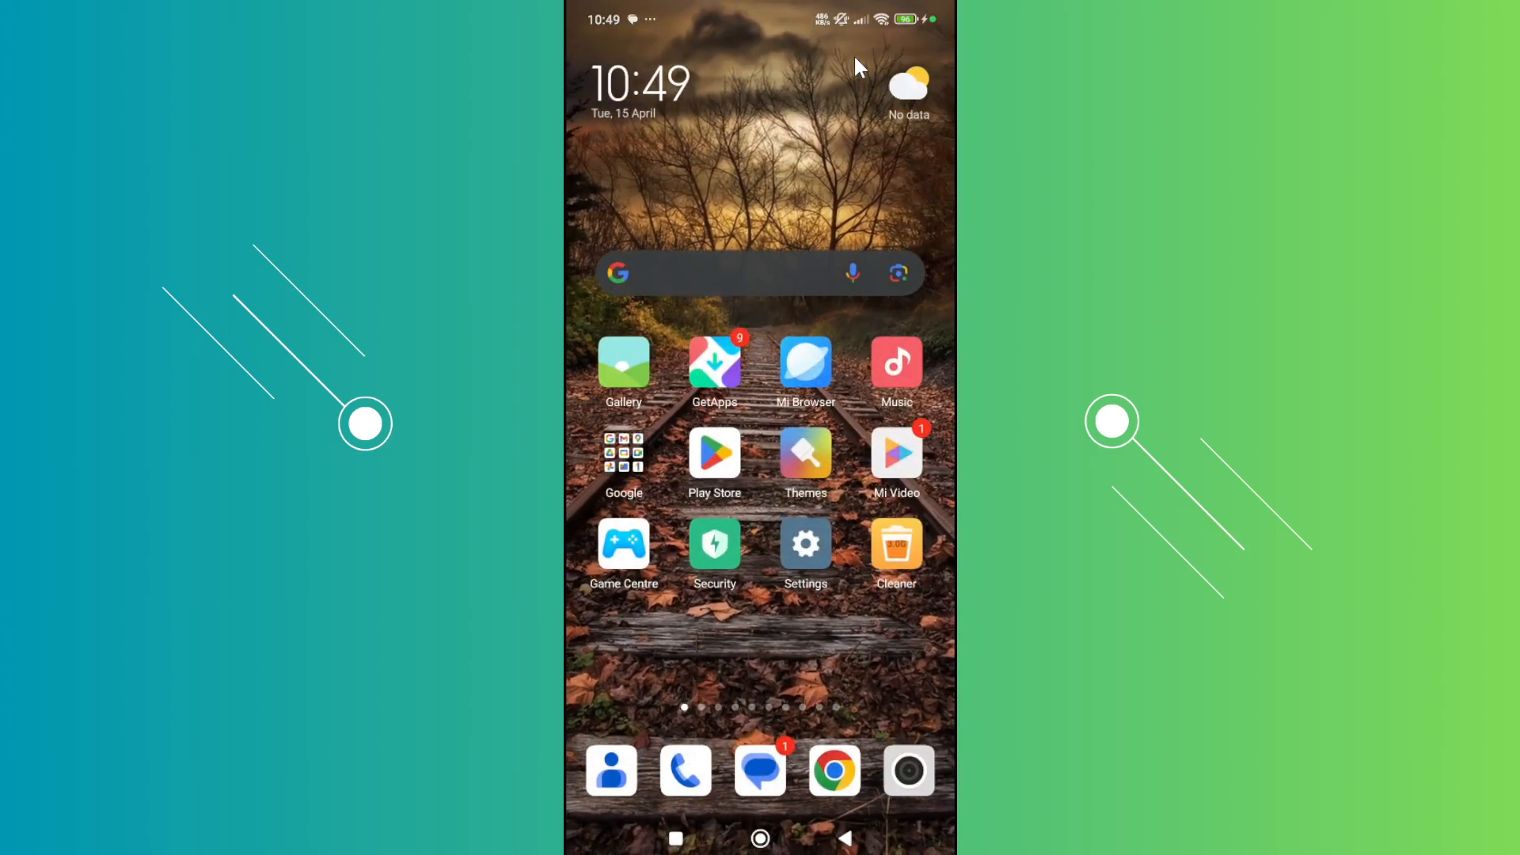